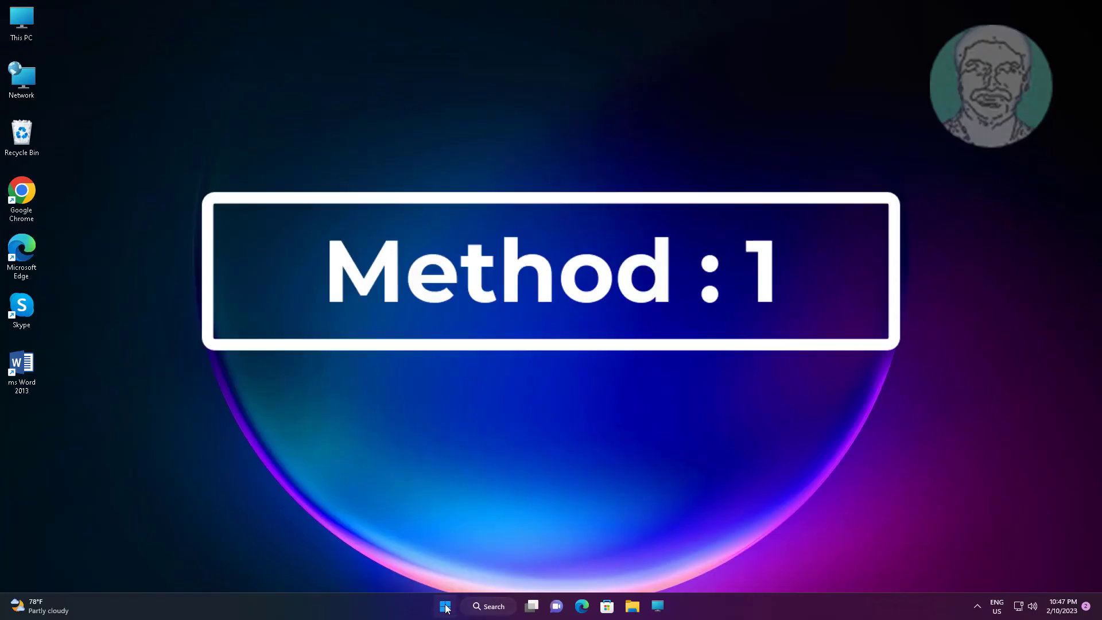
# Launch Settings from the pinned icon in the Start menu
pyautogui.click(444, 606)
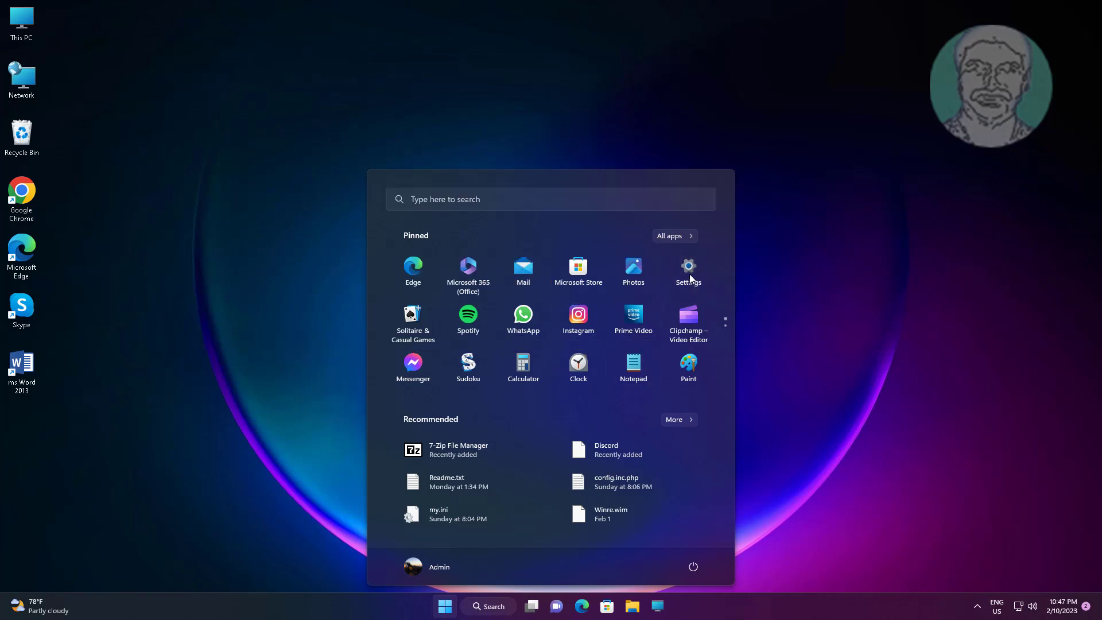
pyautogui.click(688, 272)
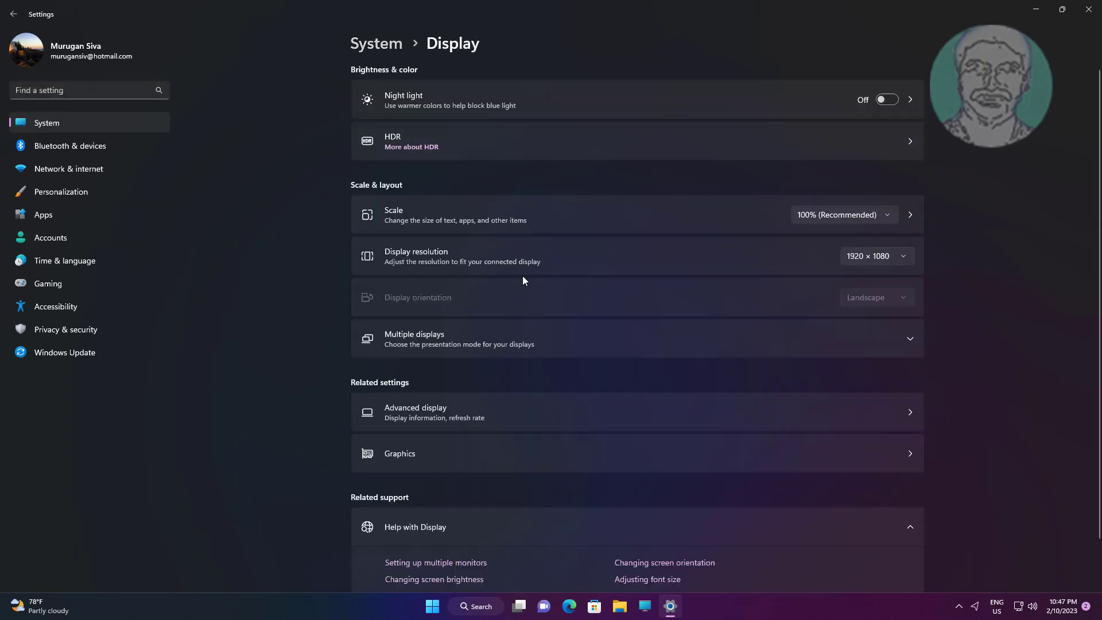
pyautogui.moveTo(488, 267)
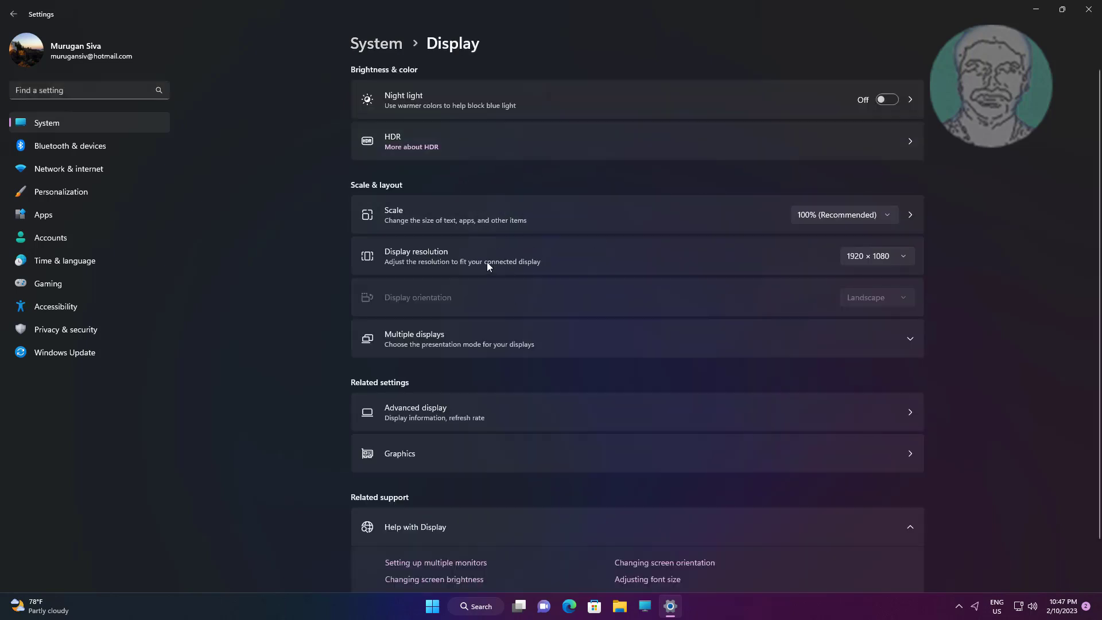
pyautogui.click(875, 256)
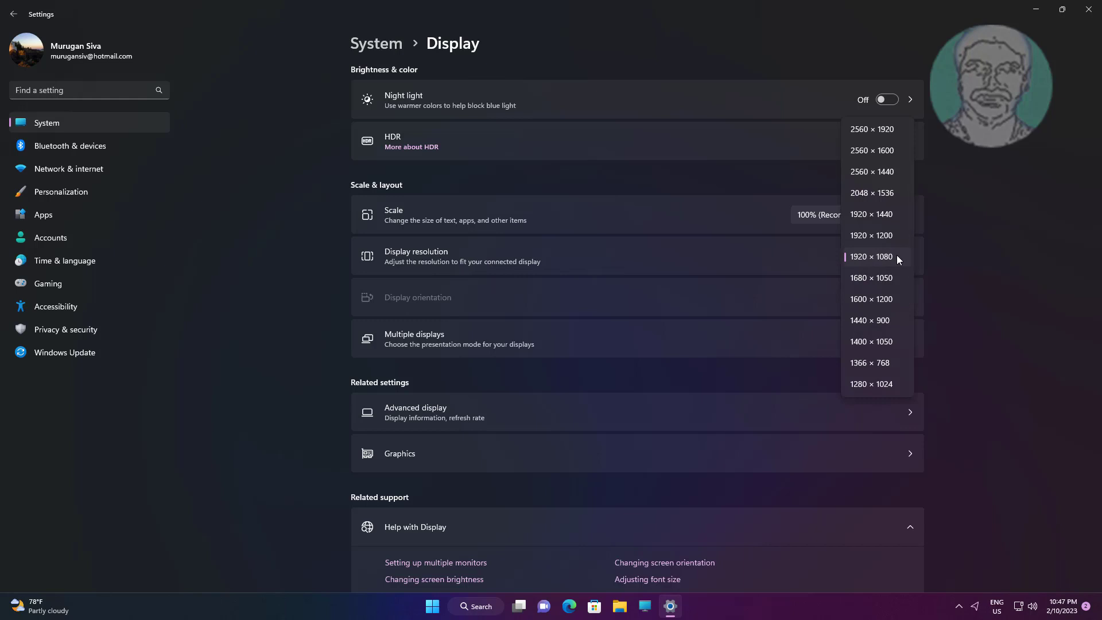
pyautogui.moveTo(883, 237)
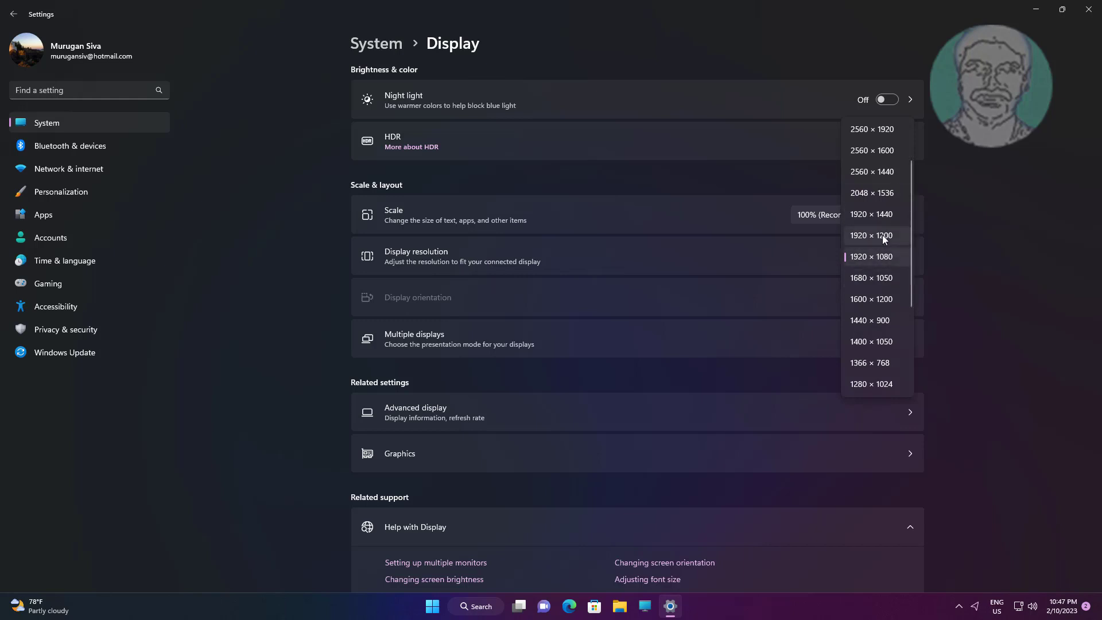
pyautogui.click(871, 235)
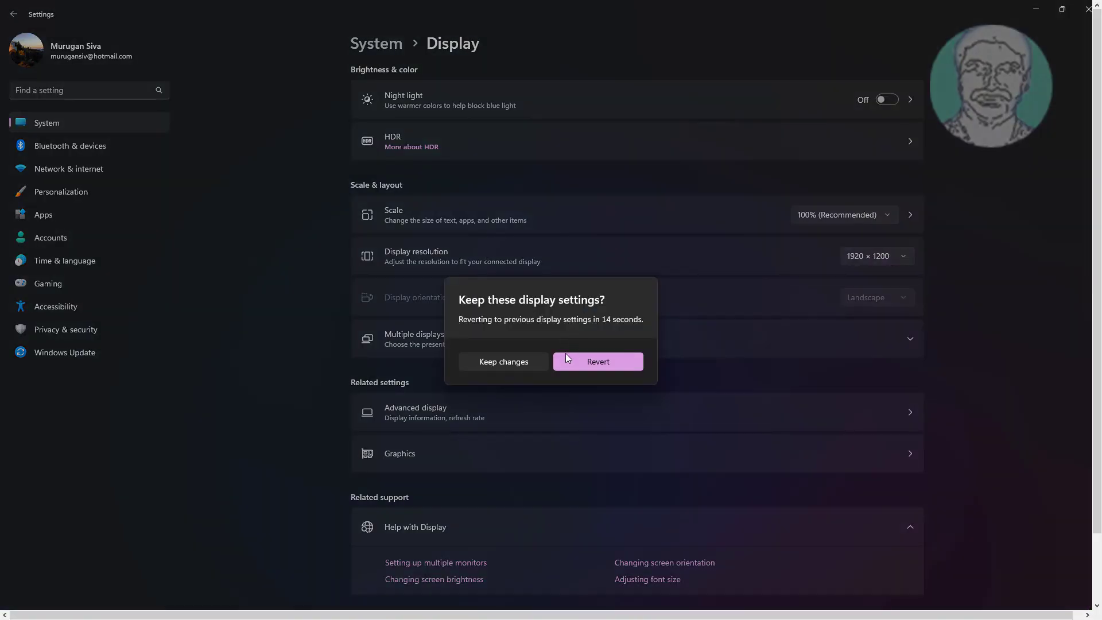
pyautogui.moveTo(772, 354)
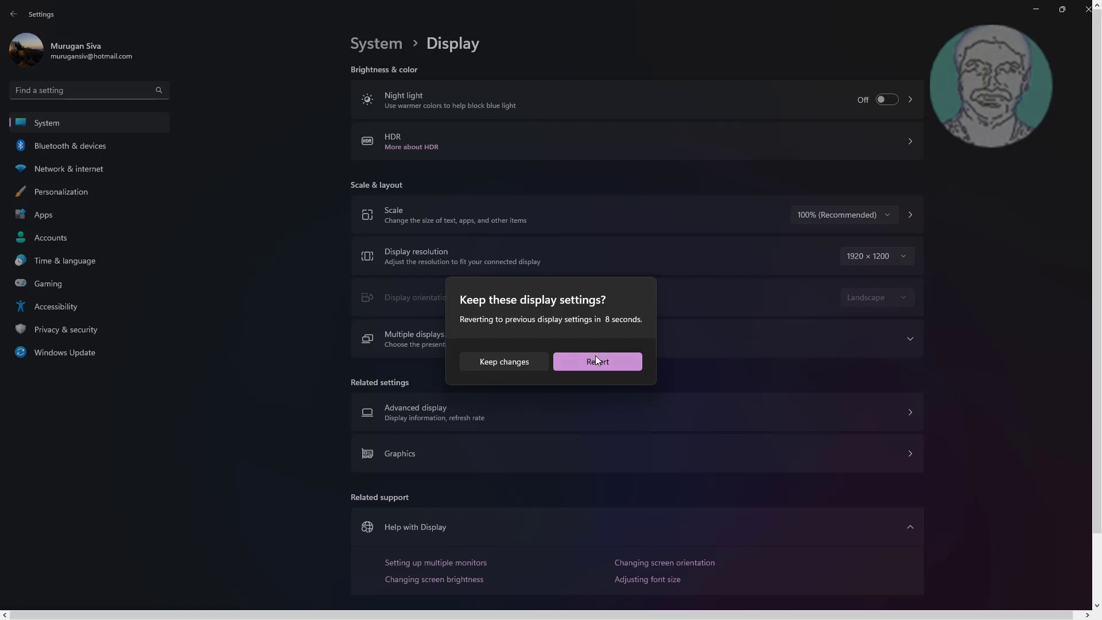
pyautogui.click(597, 361)
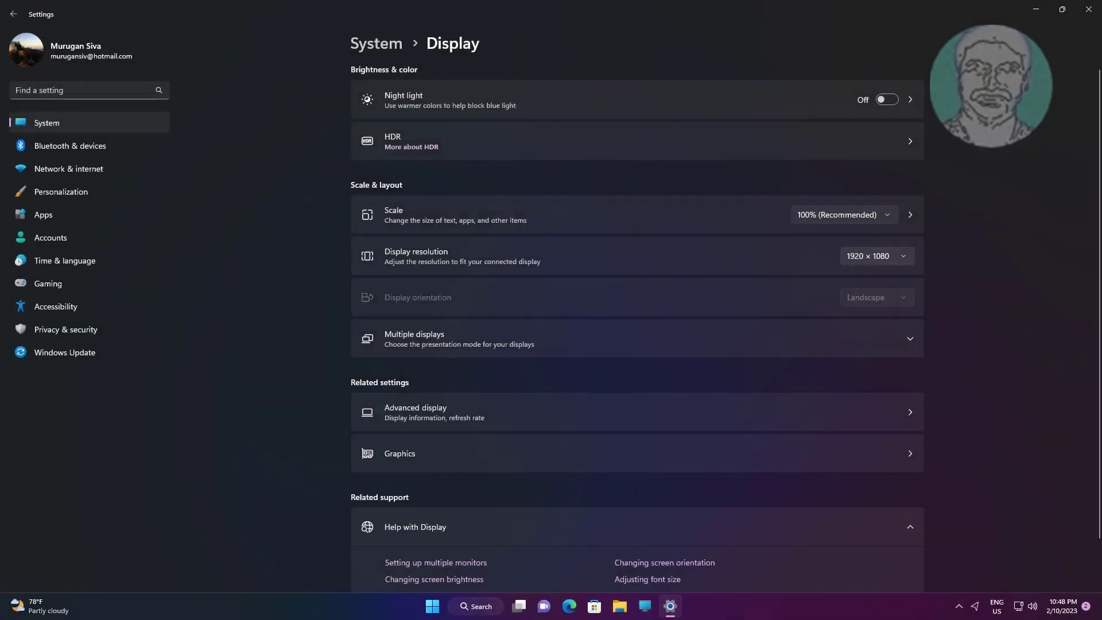
pyautogui.click(876, 255)
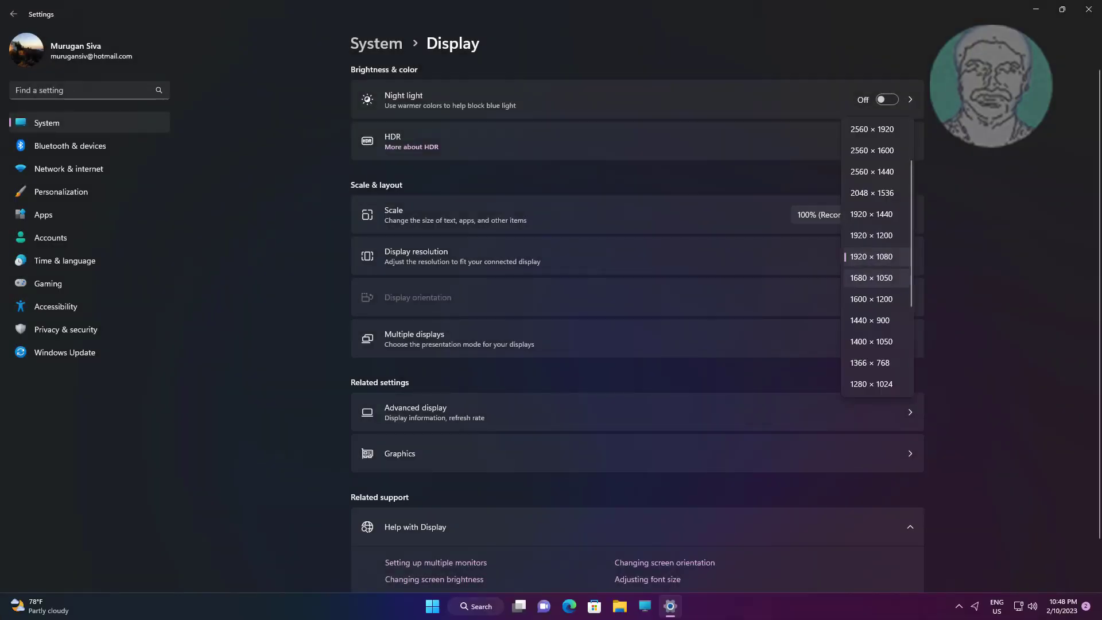
pyautogui.click(869, 320)
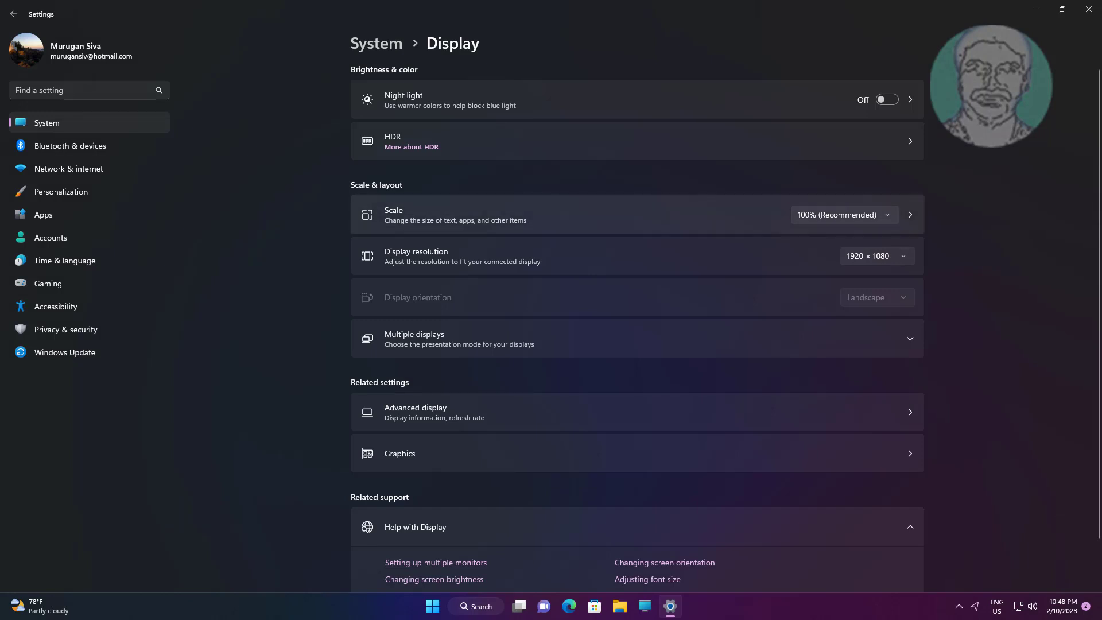
pyautogui.click(843, 214)
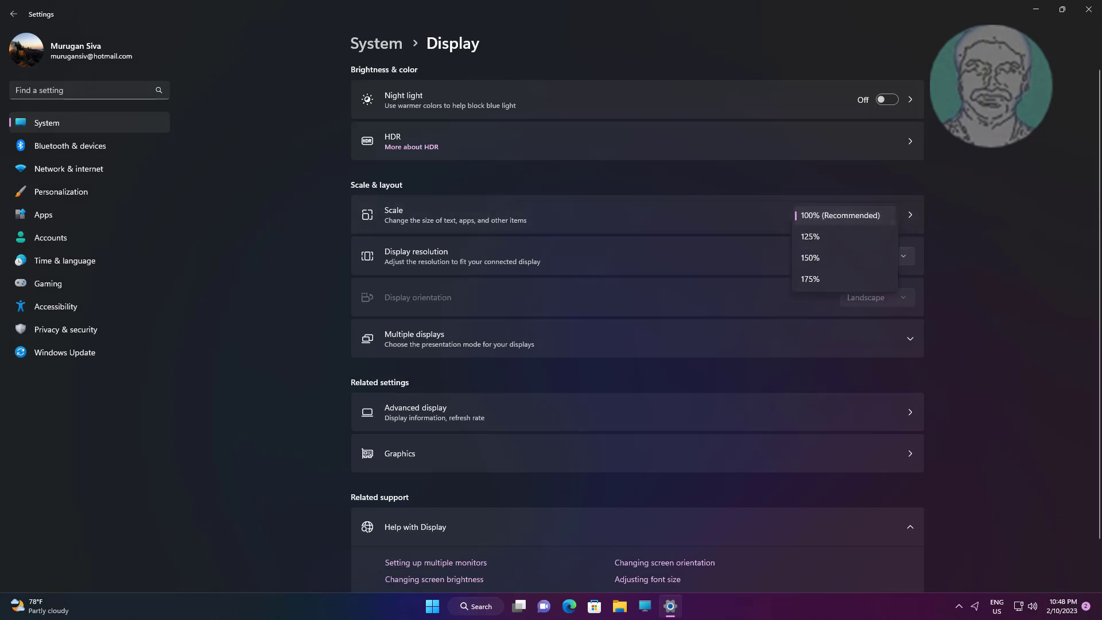
pyautogui.click(840, 215)
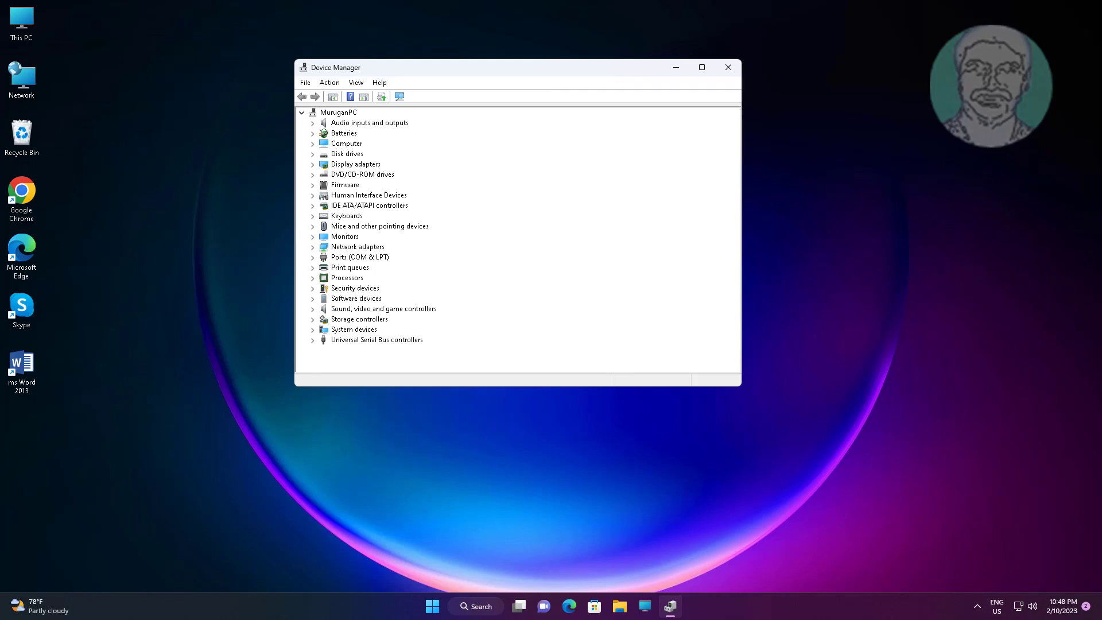
# Search automatically for a better VMware SVGA 3D driver, then close Device Manager
pyautogui.click(312, 164)
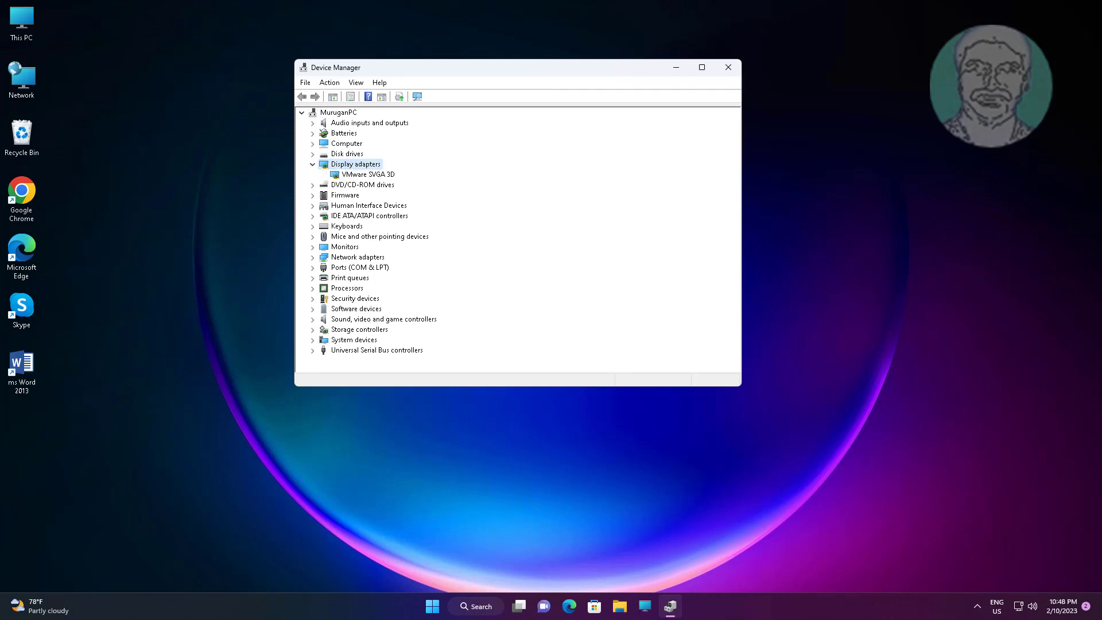
pyautogui.rightClick(365, 175)
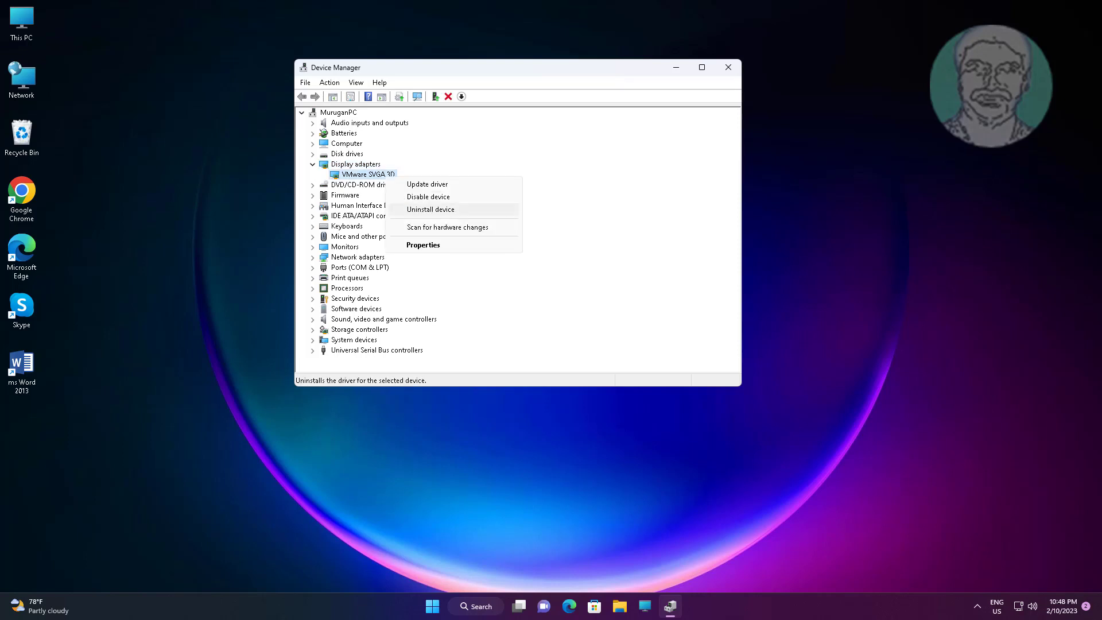
pyautogui.click(426, 183)
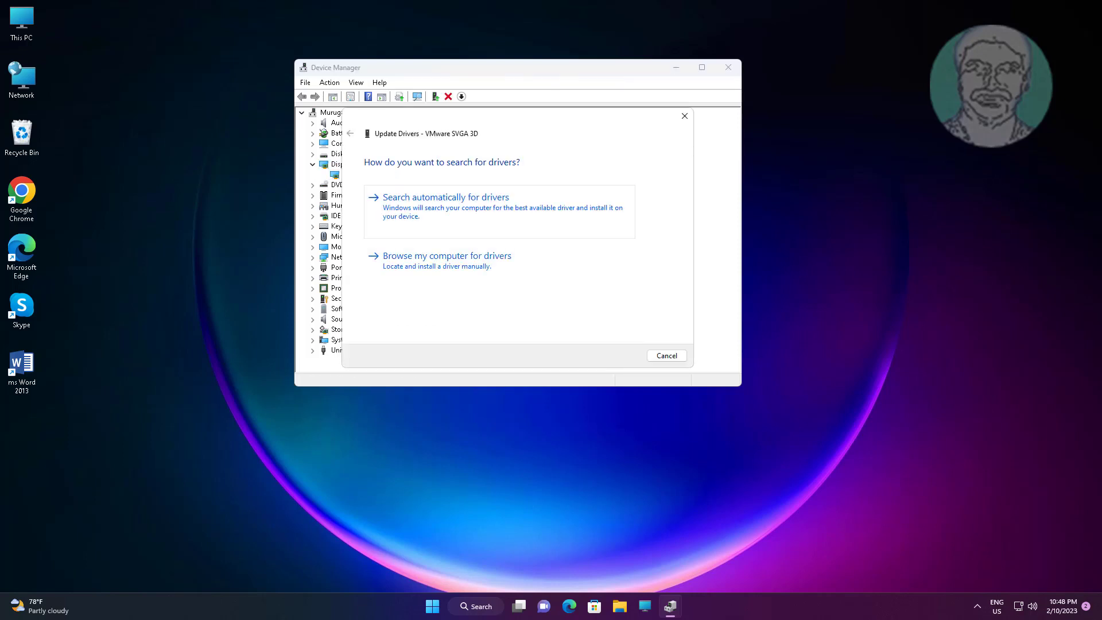
pyautogui.click(446, 197)
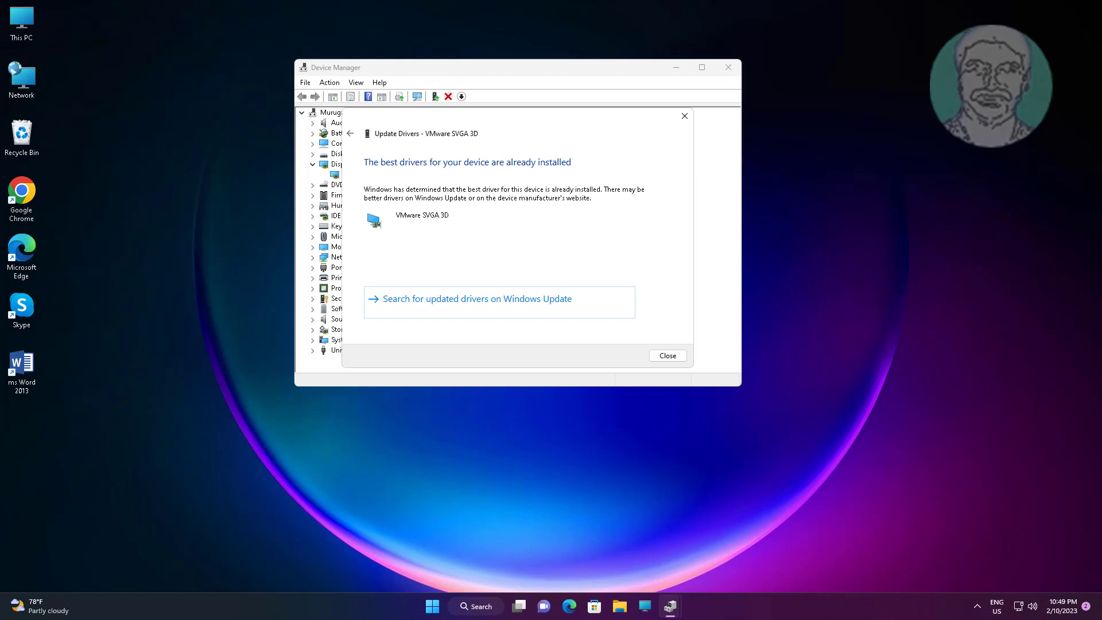
pyautogui.click(665, 355)
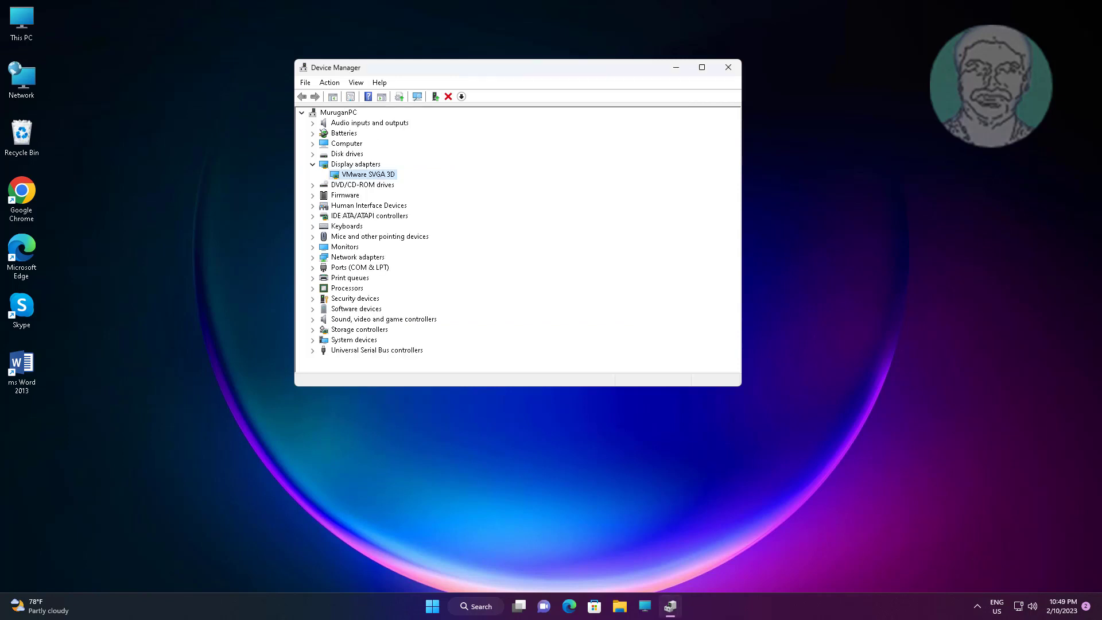
pyautogui.click(728, 68)
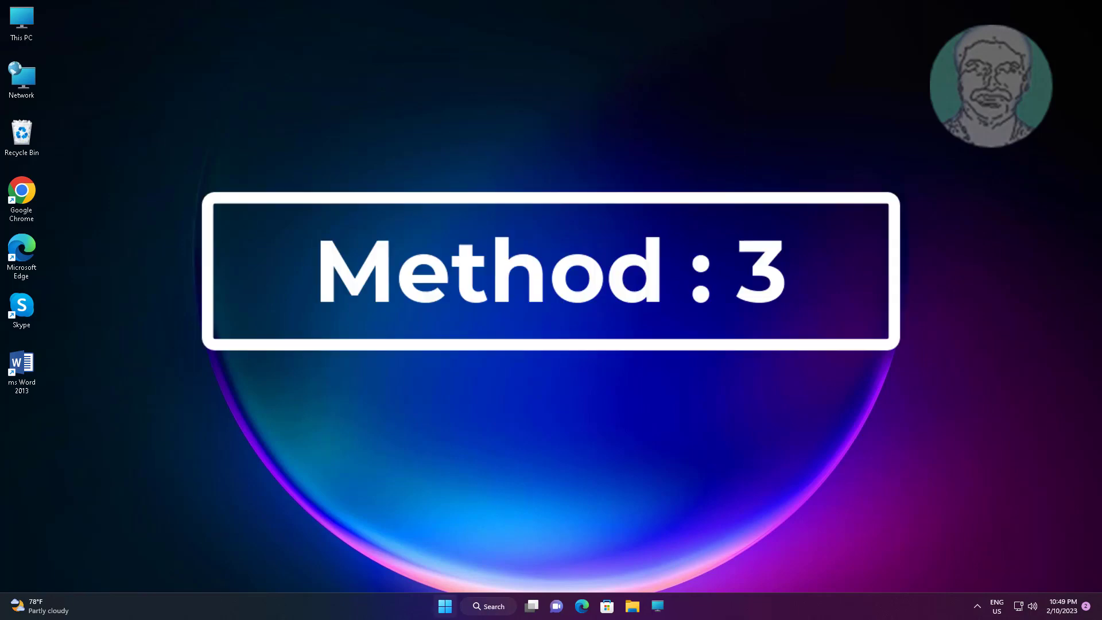
# Reopen Device Manager from the Start button's quick link menu
pyautogui.rightClick(444, 606)
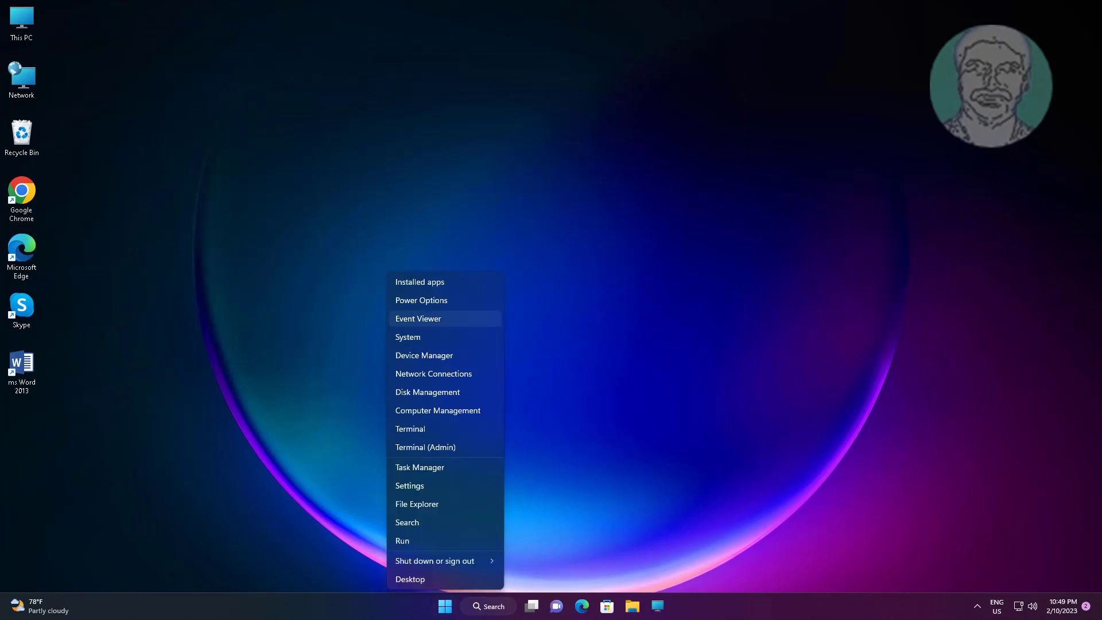
pyautogui.moveTo(424, 355)
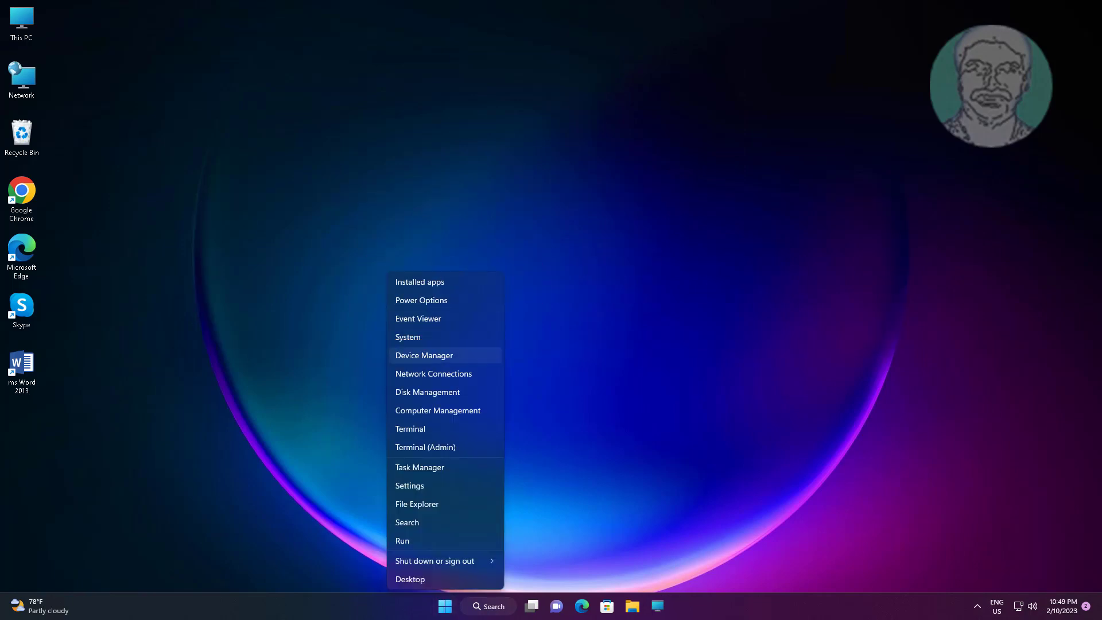
pyautogui.click(423, 355)
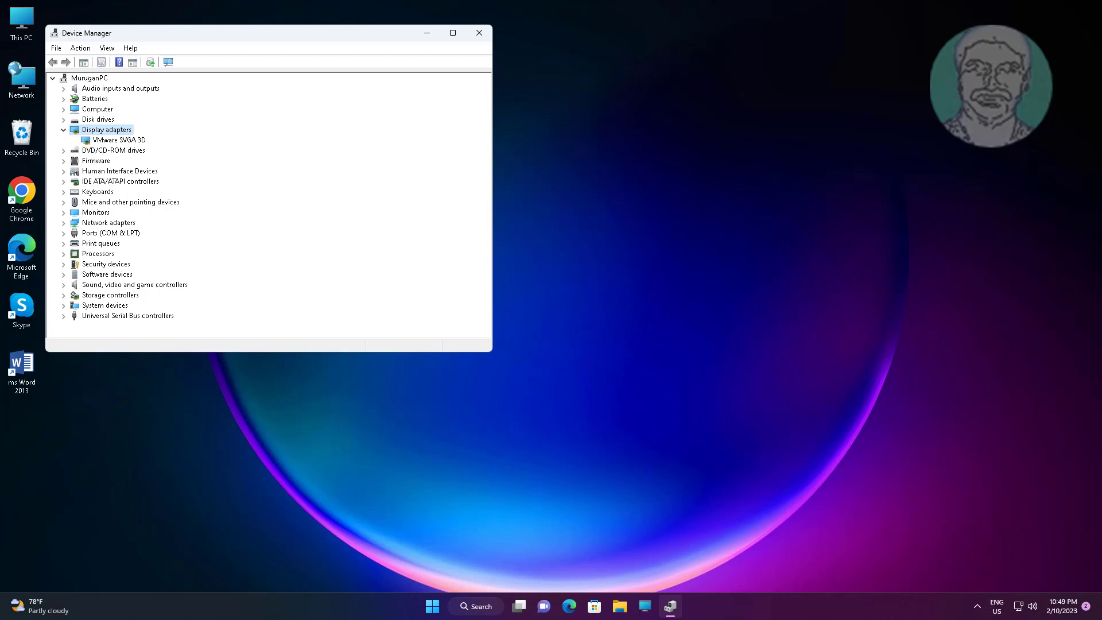
# Install the VMware SVGA 3D driver from the compatible drivers already on the computer
pyautogui.rightClick(115, 139)
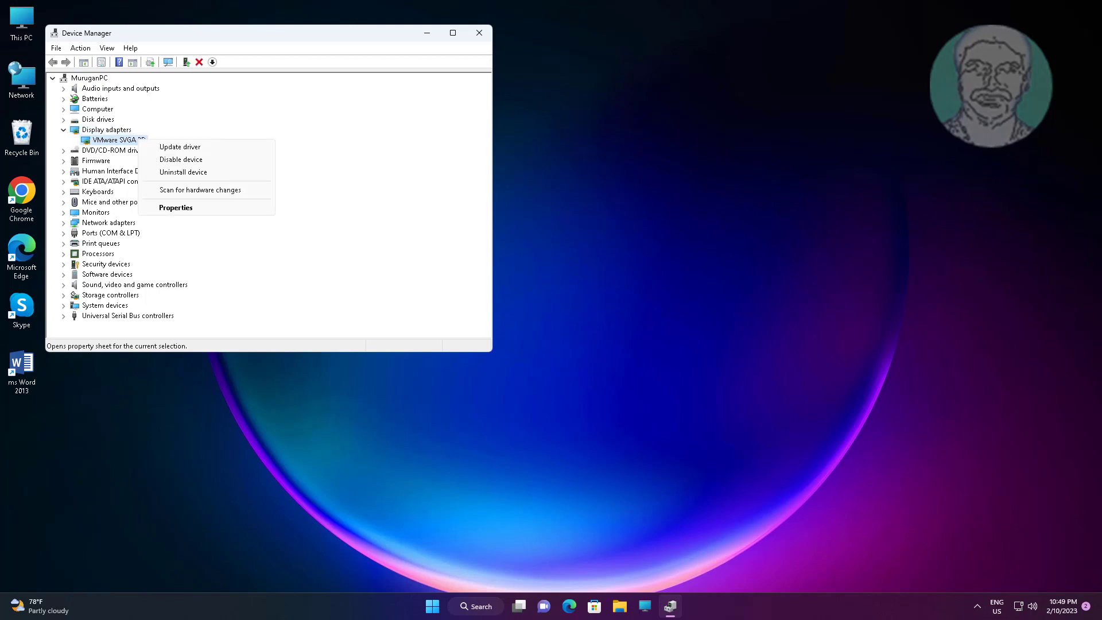
pyautogui.click(180, 147)
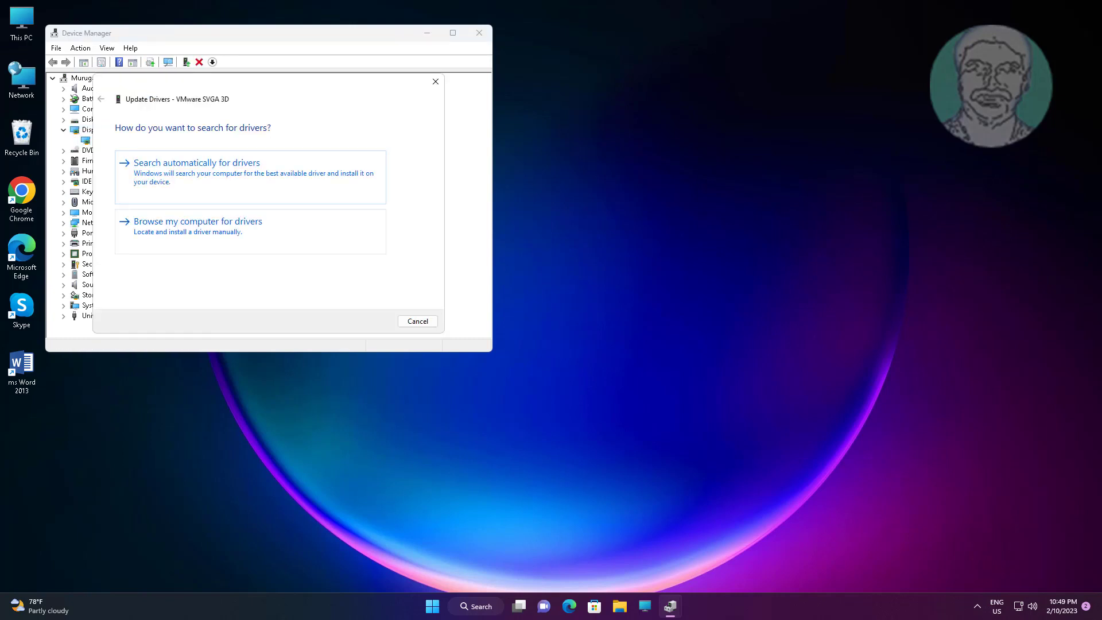
pyautogui.click(198, 220)
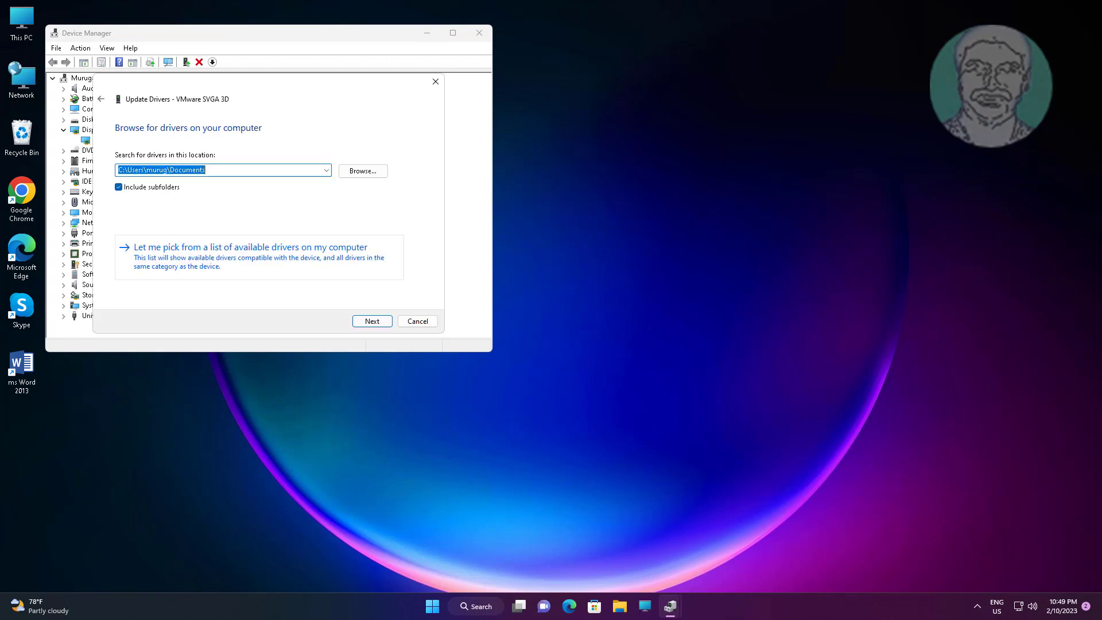
pyautogui.click(249, 247)
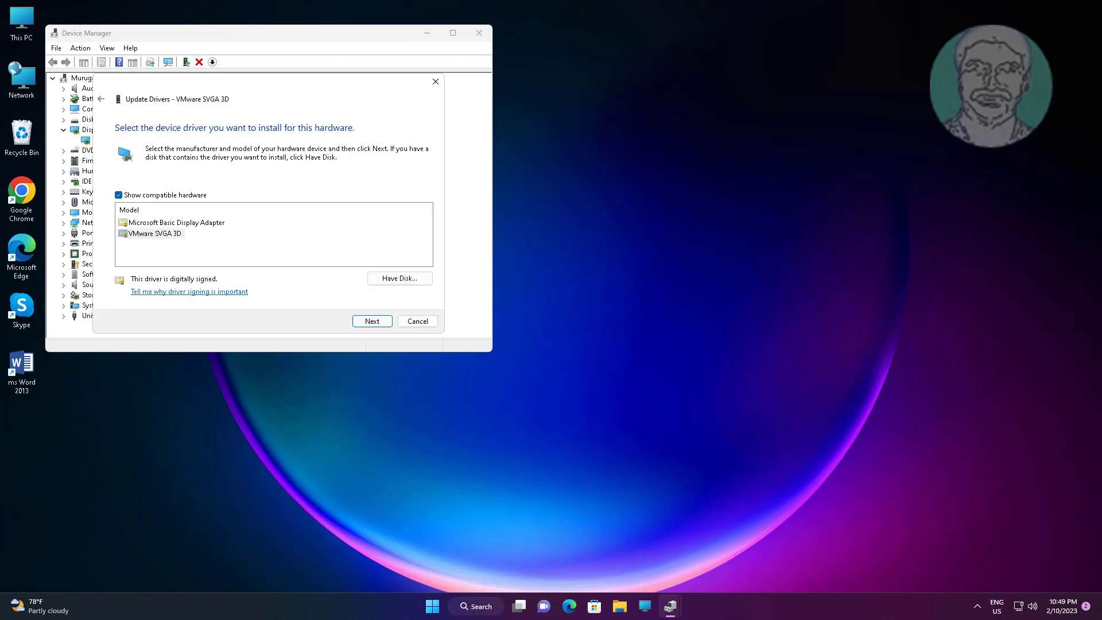
pyautogui.click(152, 234)
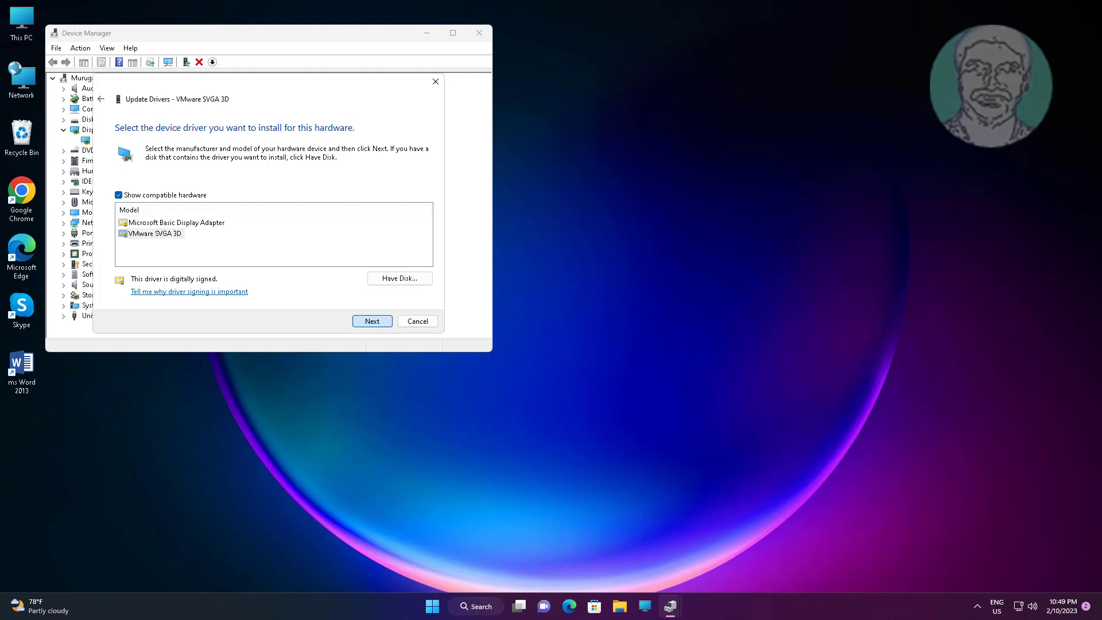
pyautogui.click(372, 320)
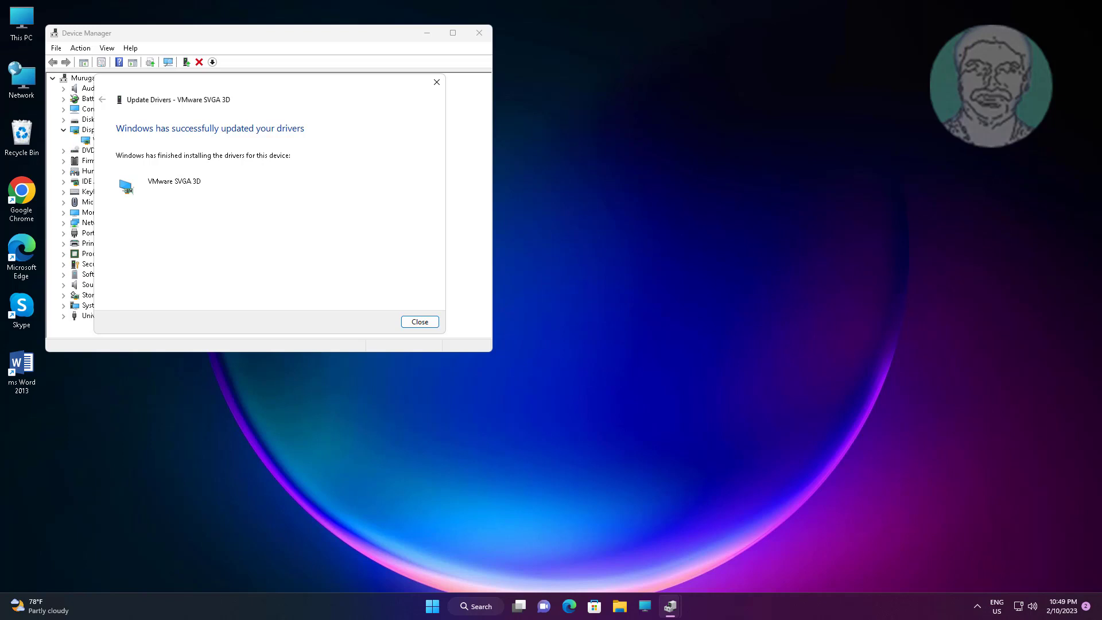
# Dismiss the driver update success message and close Device Manager
pyautogui.click(419, 321)
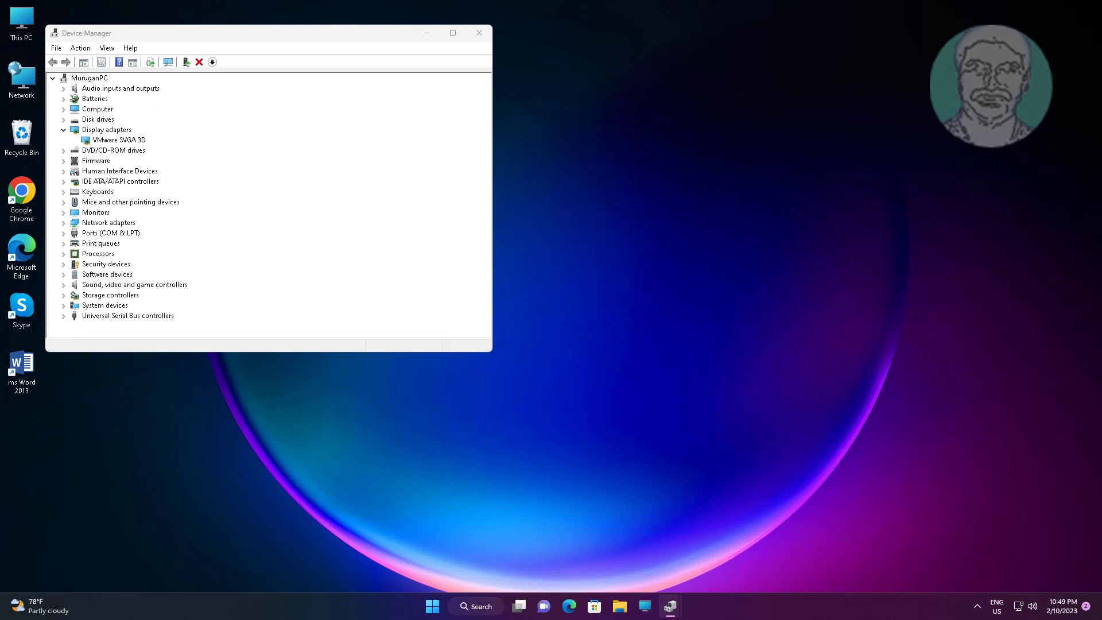
pyautogui.click(119, 140)
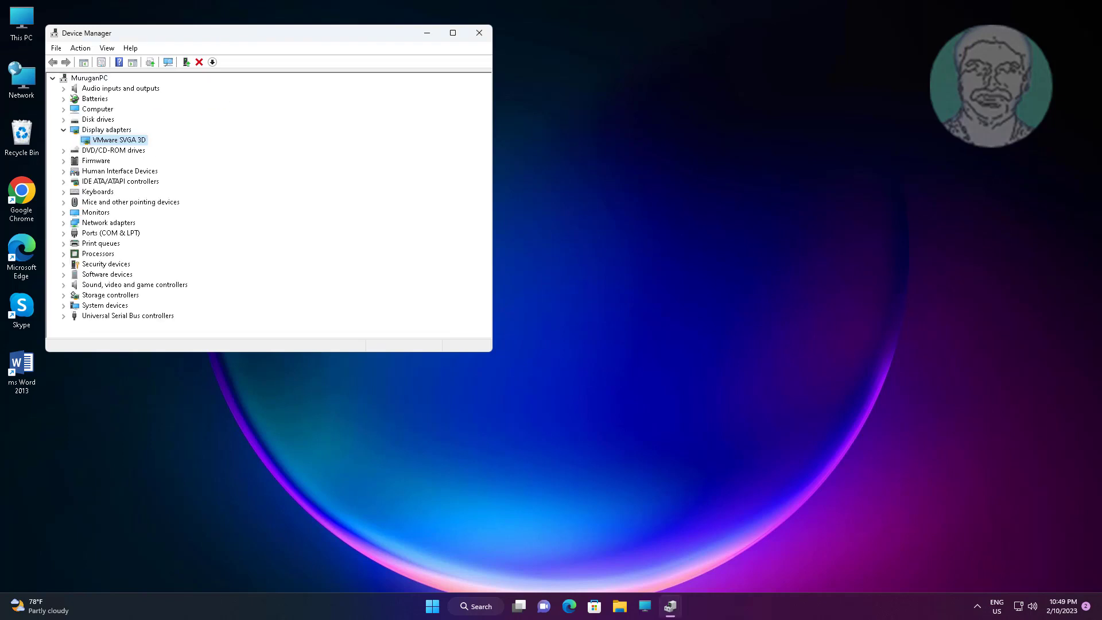
pyautogui.click(480, 33)
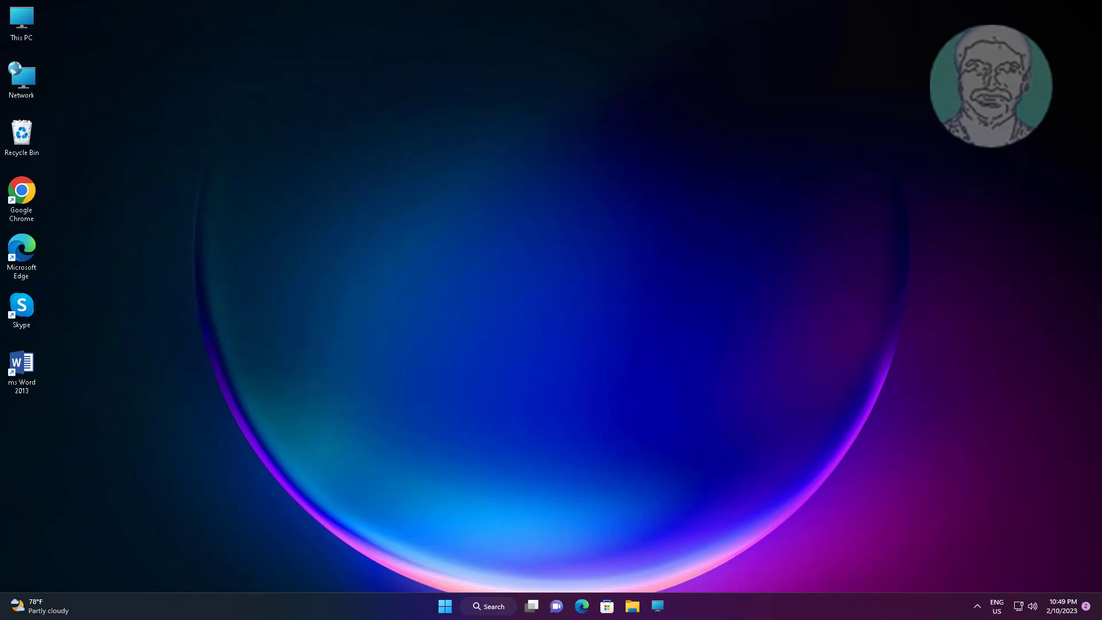